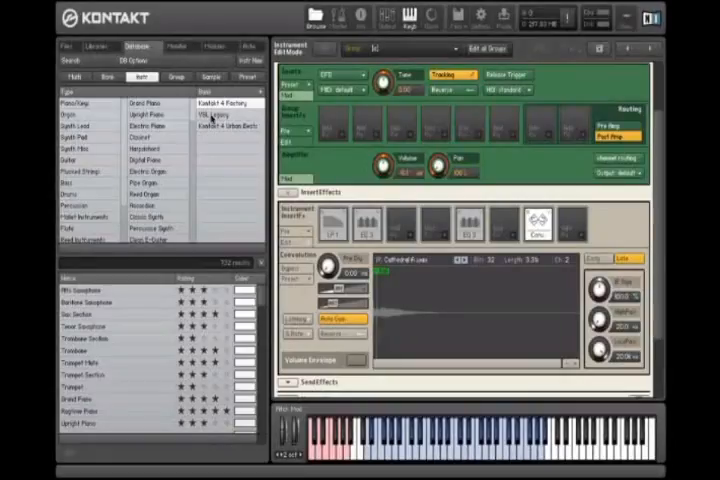
- List the Convolution impulse-response presets and scroll through the rooms and reverb impulses
left_click(247, 77)
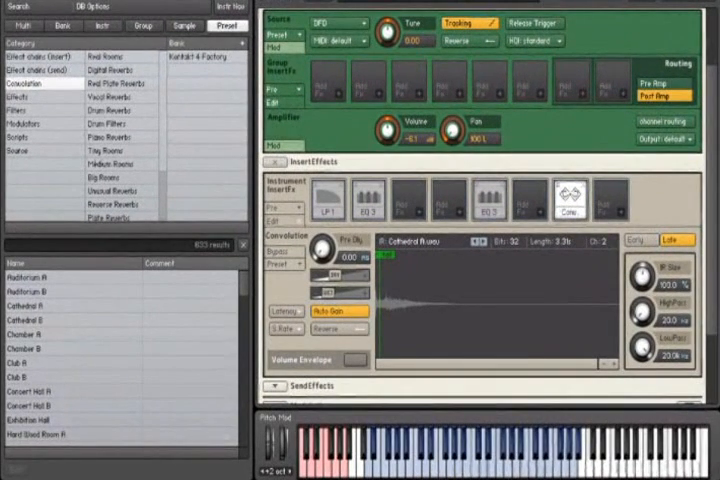
scroll("down", 3)
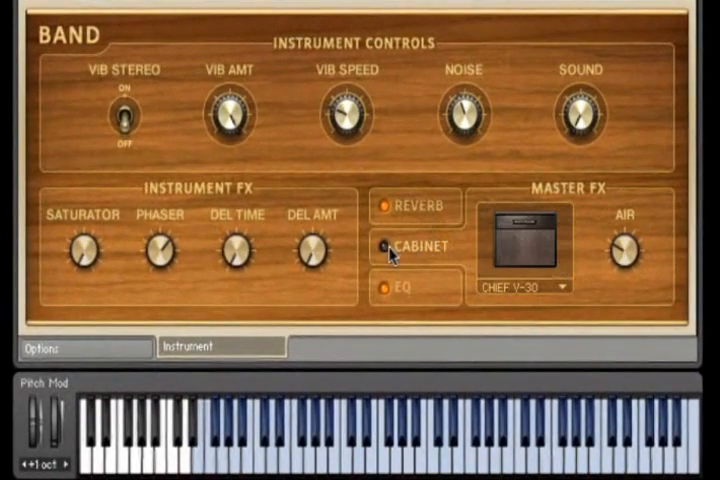
- Enable the Band instrument's Cabinet effect and choose an amp cabinet model
left_click(525, 286)
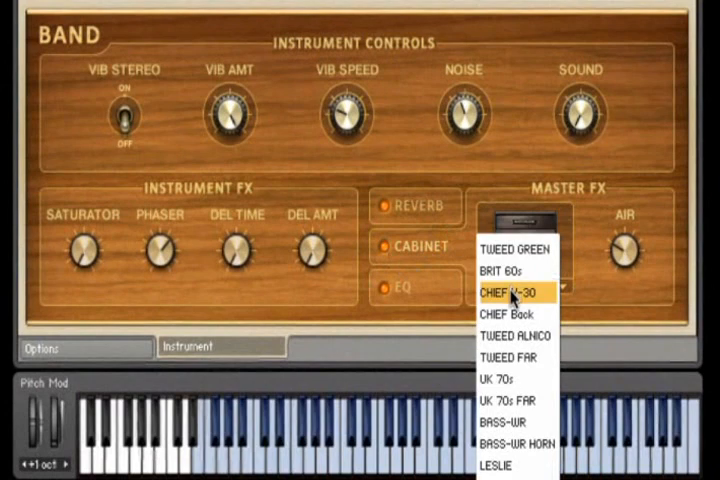
left_click(519, 274)
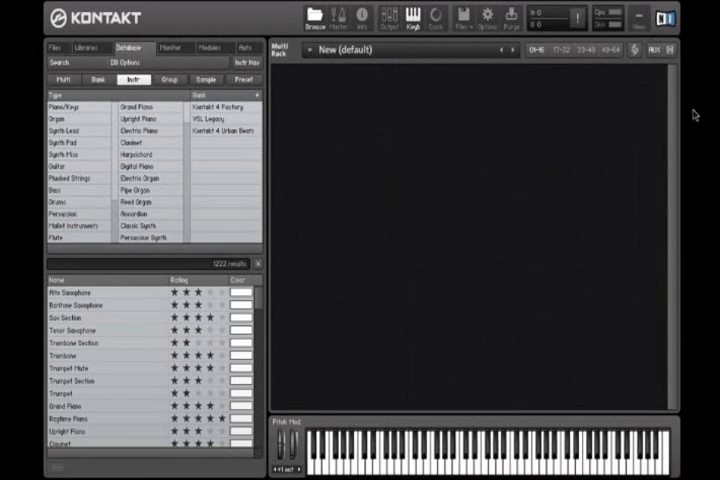
mouse_move(427, 134)
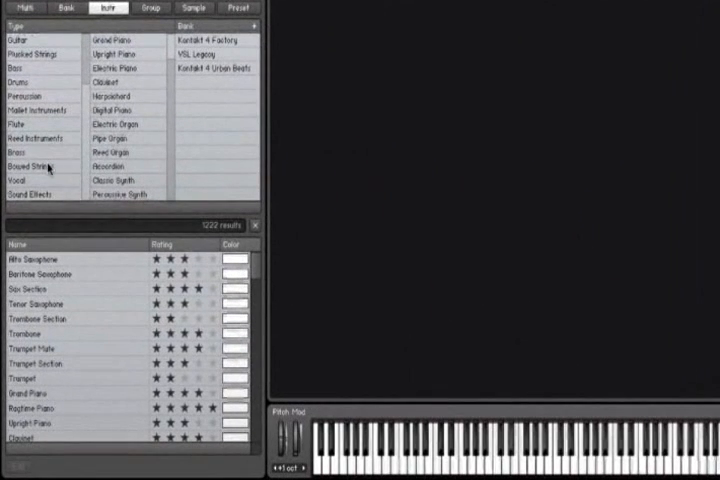
- Filter the factory instrument database to Bowed Strings, then Cello
left_click(30, 165)
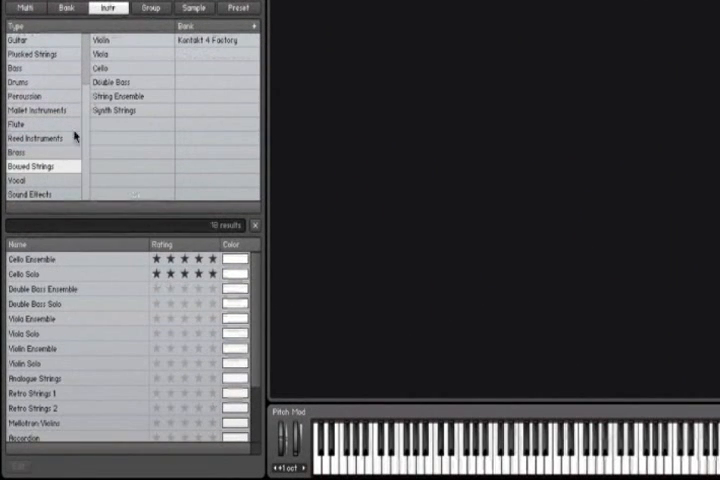
left_click(102, 67)
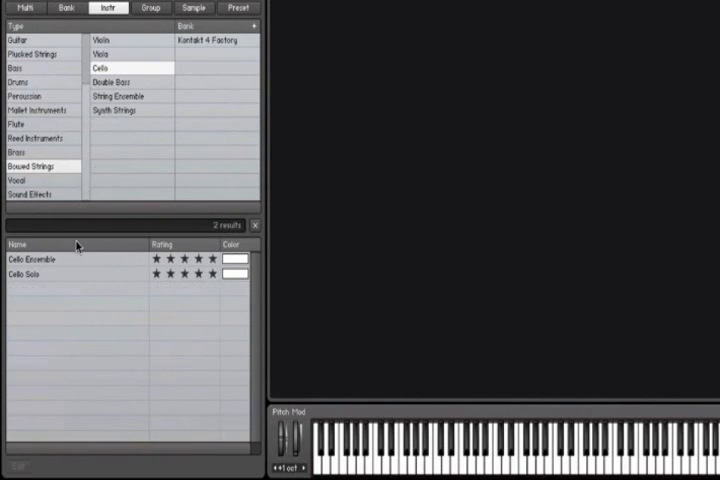
mouse_move(98, 264)
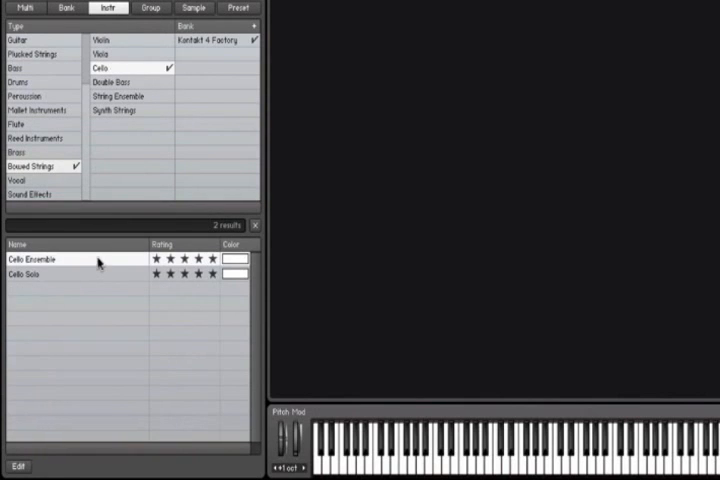
mouse_move(82, 182)
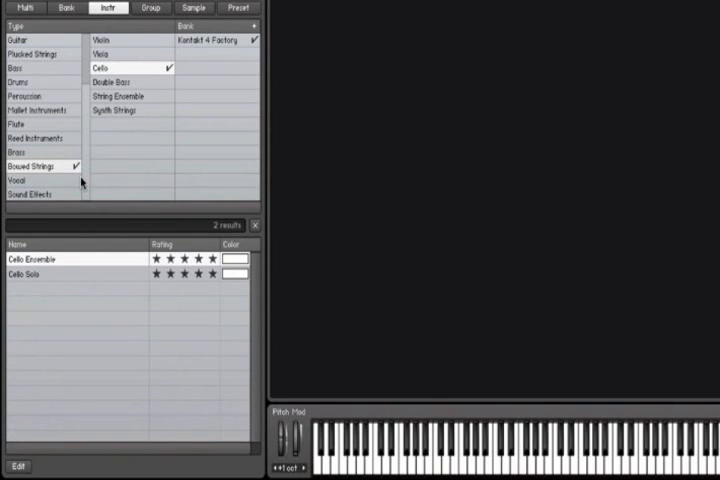
mouse_move(72, 263)
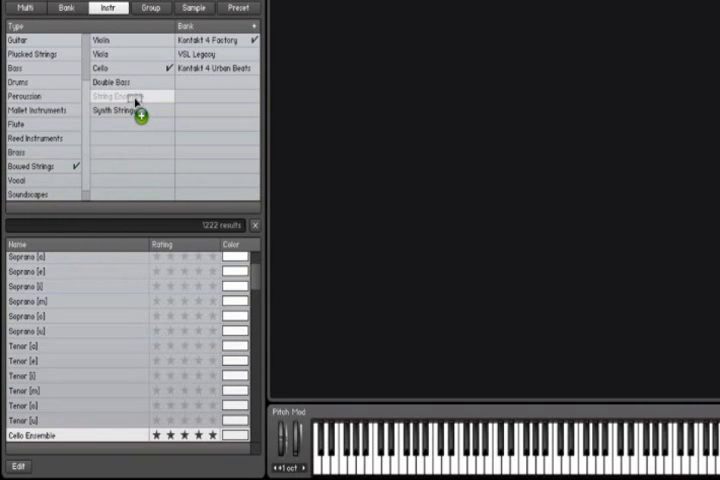
- Assign the String Ensemble tag to Cello Ensemble
left_click(113, 96)
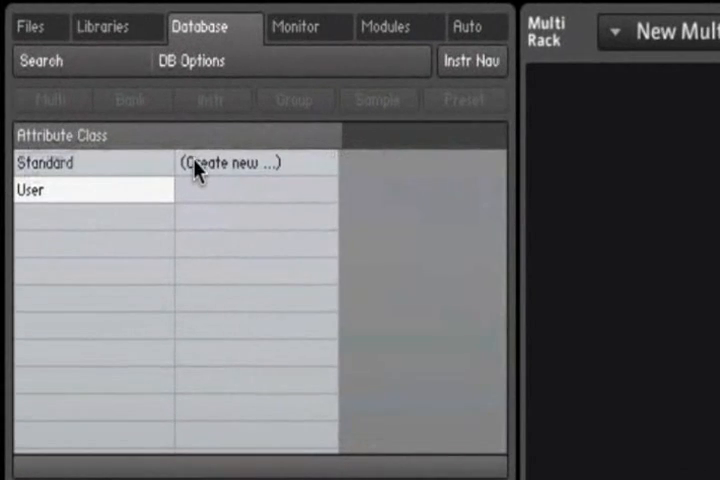
- Create the user attribute 'Articulation' and add the value 'Pizz' under it
type("Articulation")
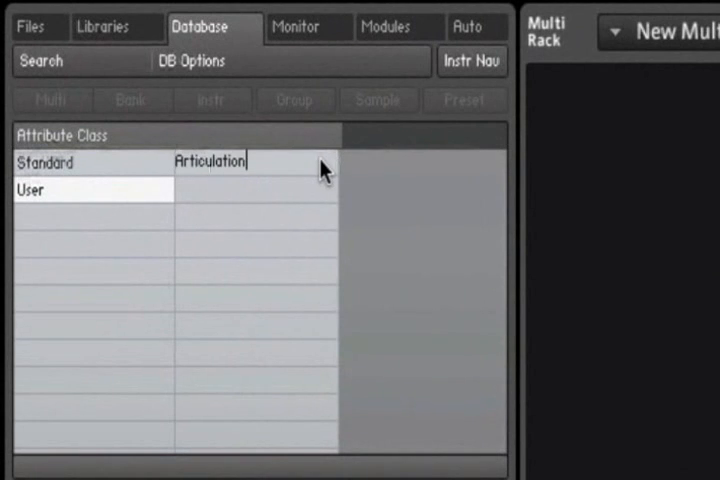
left_click(215, 161)
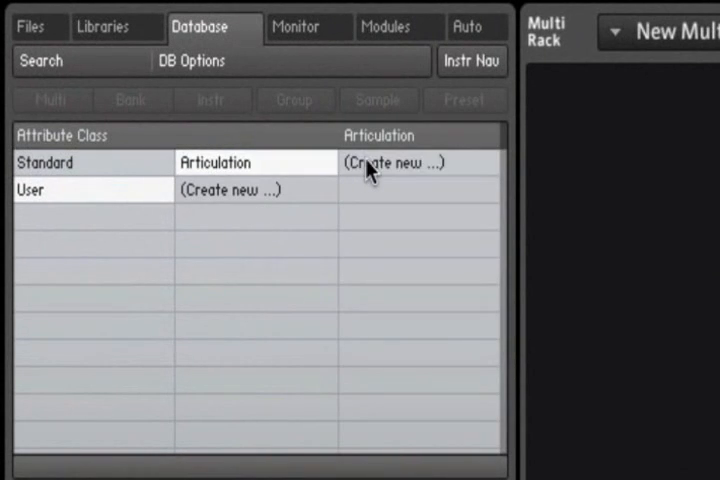
type("Pizz")
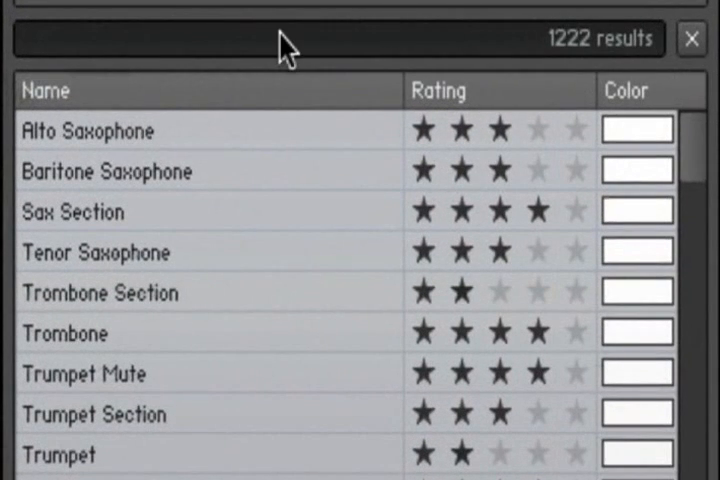
- Search the database for 'Pizz', narrowing 1222 results to 13 pizzicato instruments
type("Pizz")
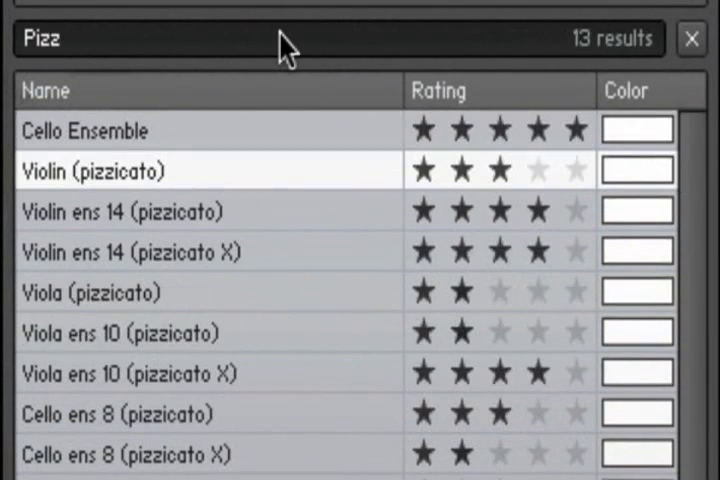